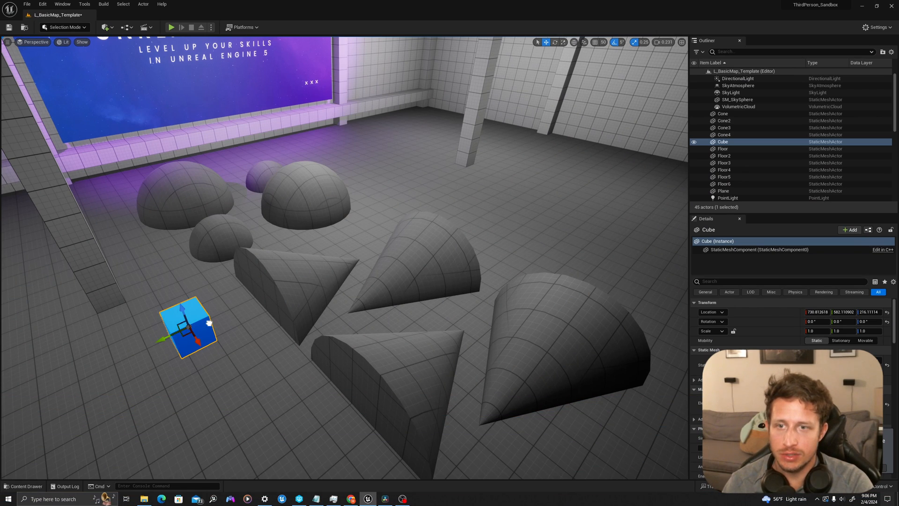
Drag the upright Cube across the floor, over the cones and large dome, then back among the cones.
{"action": "left_click_drag", "start_coordinate": [189, 330], "coordinate": [197, 318]}
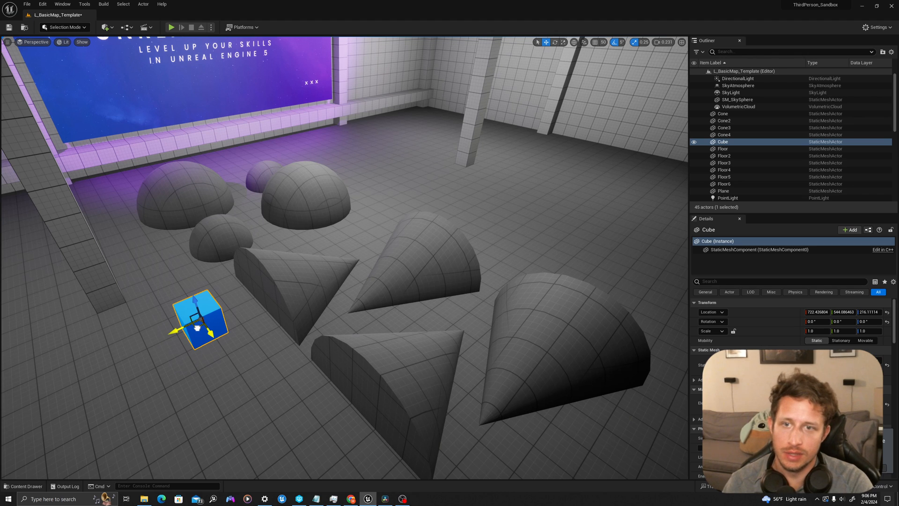
{"action": "left_click_drag", "start_coordinate": [199, 319], "coordinate": [344, 269]}
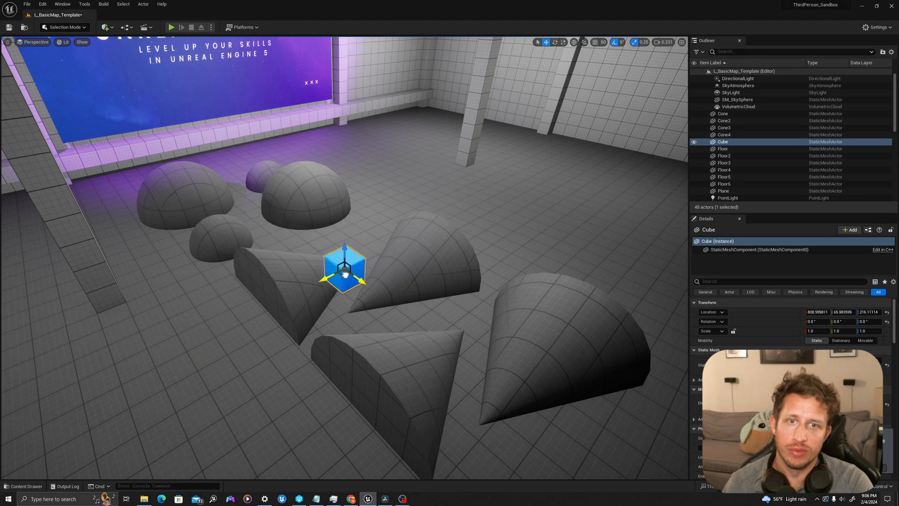
{"action": "left_click_drag", "start_coordinate": [344, 266], "coordinate": [319, 192]}
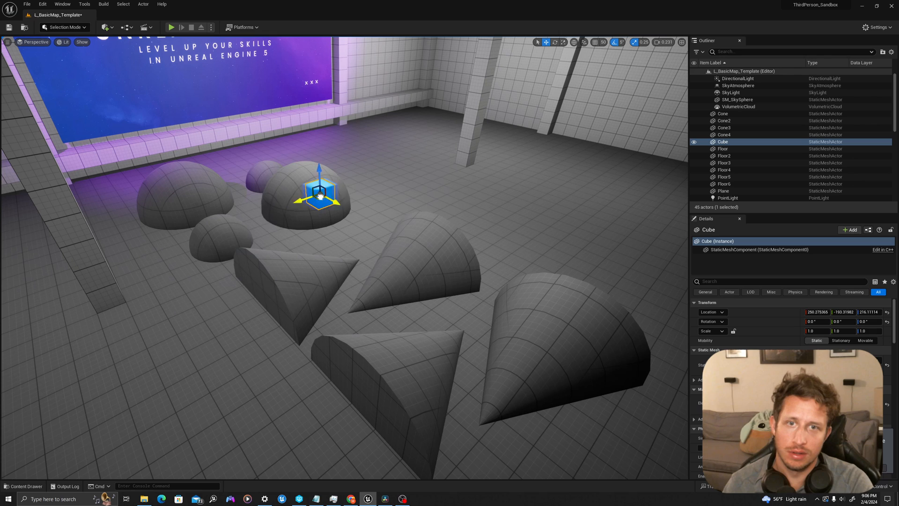
{"action": "left_click_drag", "start_coordinate": [318, 192], "coordinate": [359, 264]}
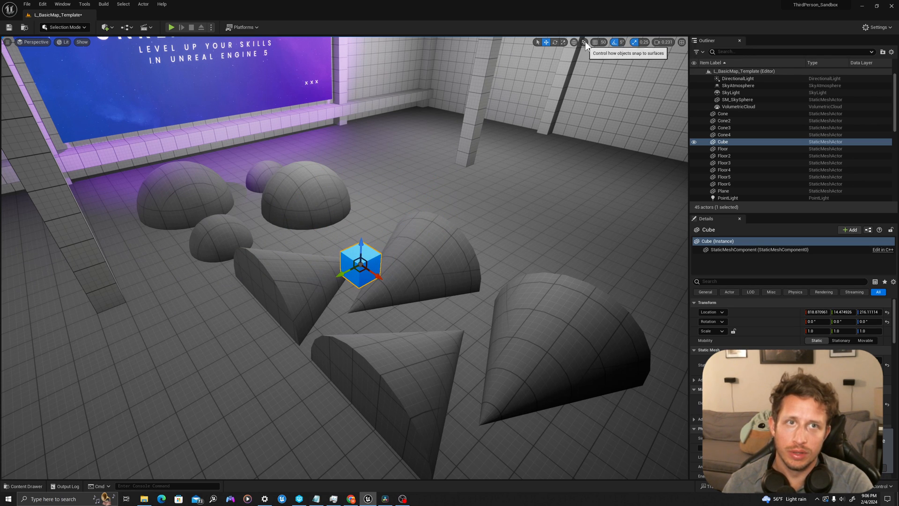
Enable Surface Snapping from the viewport toolbar's snapping dropdown.
{"action": "left_click", "coordinate": [585, 42]}
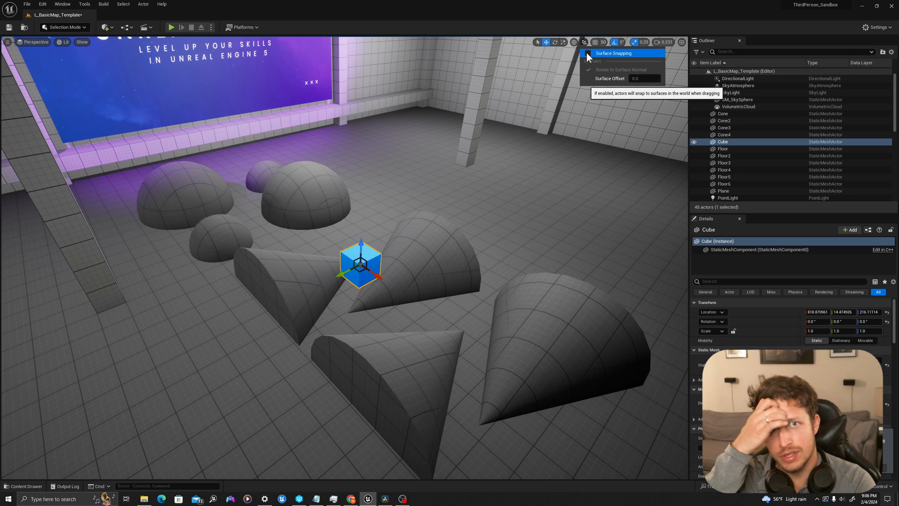
{"action": "left_click", "coordinate": [588, 53]}
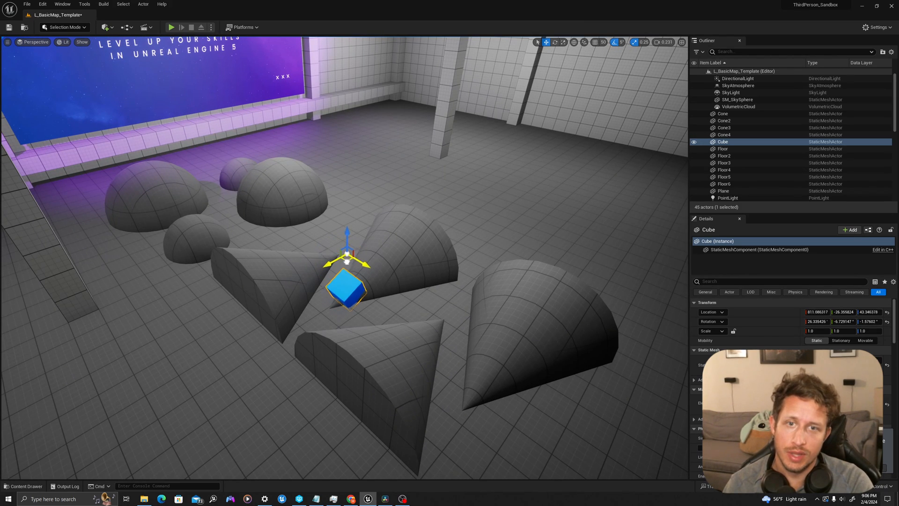
Drag the Cube onto the rear dome, middle cone and front half-cone, then down to the floor.
{"action": "left_click_drag", "start_coordinate": [347, 289], "coordinate": [284, 161]}
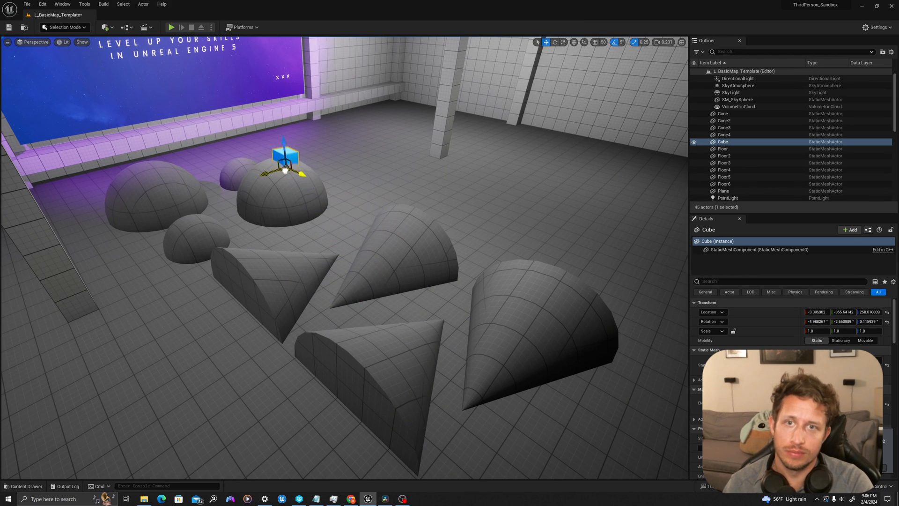
{"action": "left_click_drag", "start_coordinate": [285, 166], "coordinate": [390, 238]}
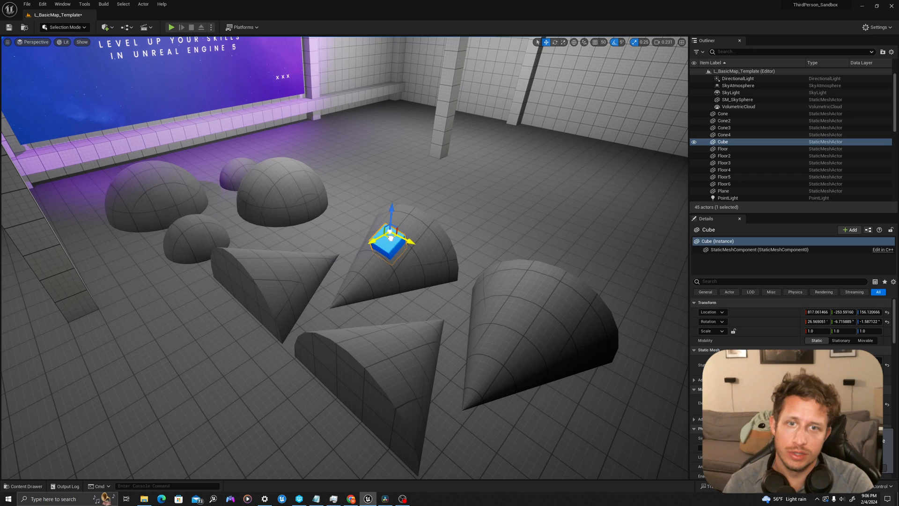
{"action": "left_click_drag", "start_coordinate": [390, 238], "coordinate": [387, 329]}
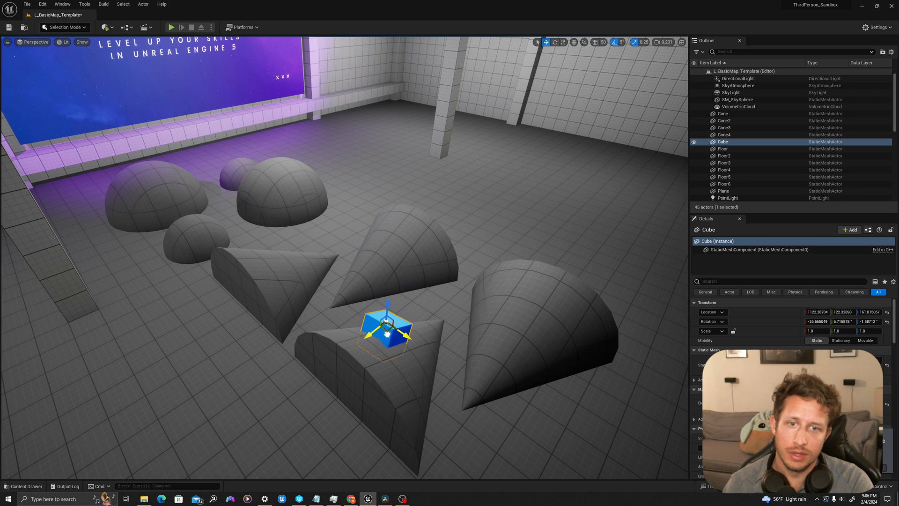
{"action": "left_click_drag", "start_coordinate": [387, 330], "coordinate": [536, 413]}
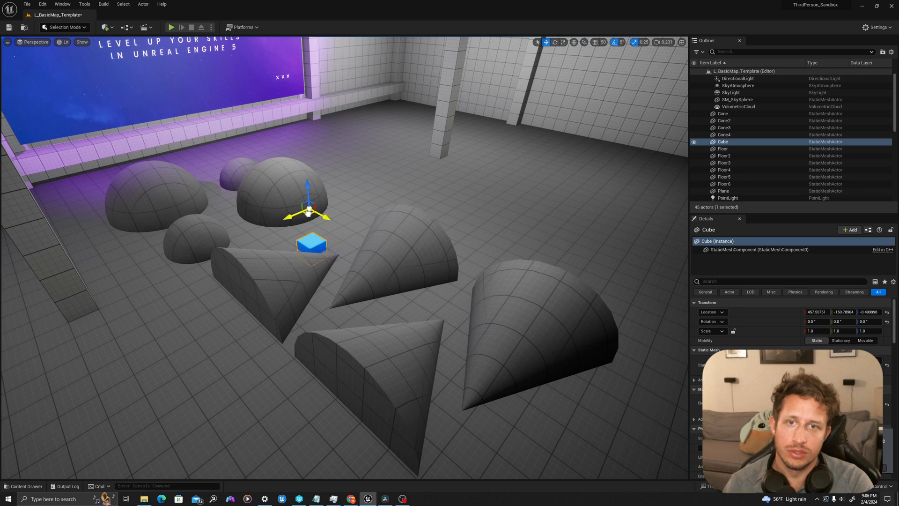
Drag the Cube back onto the front half-cone and middle cone slope, then onto the floor.
{"action": "left_click_drag", "start_coordinate": [311, 244], "coordinate": [444, 401]}
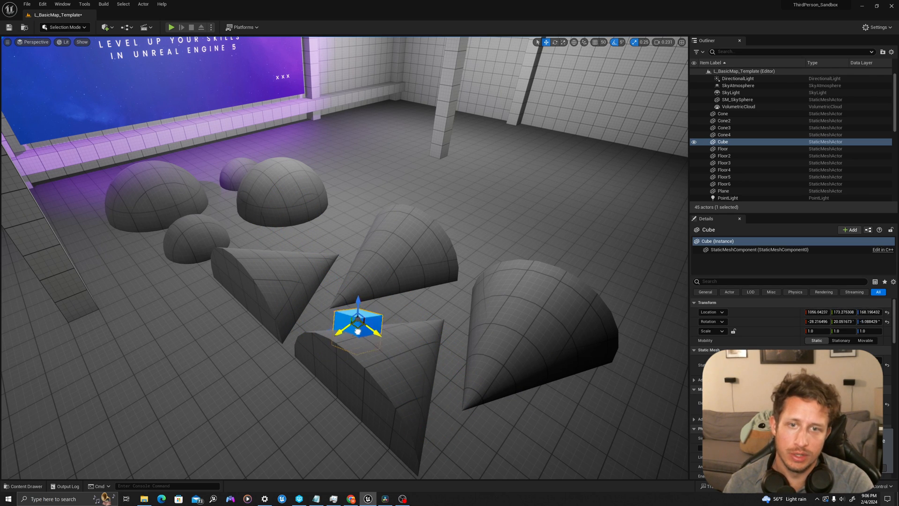
{"action": "left_click_drag", "start_coordinate": [358, 319], "coordinate": [368, 247]}
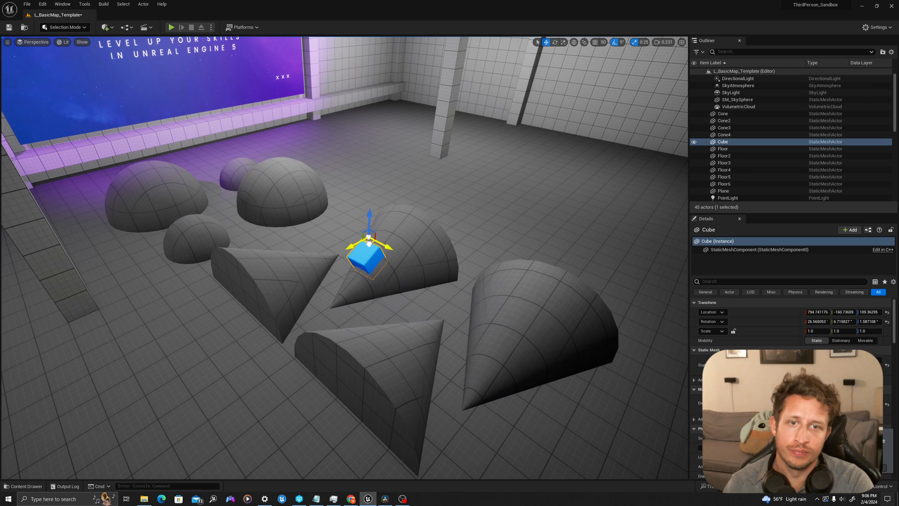
{"action": "left_click_drag", "start_coordinate": [370, 240], "coordinate": [337, 226]}
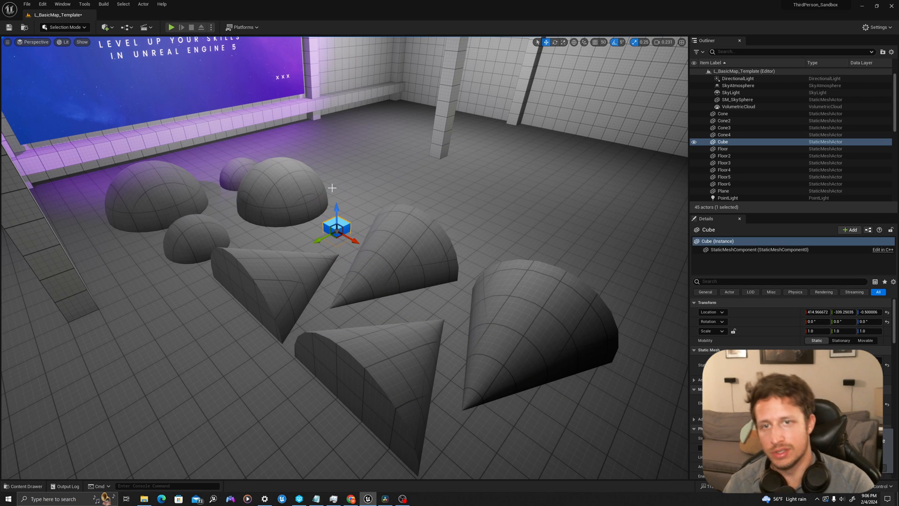
Raise the Cube above the middle cone, toggle snapping off, and shift it sideways.
{"action": "left_click_drag", "start_coordinate": [337, 226], "coordinate": [410, 270]}
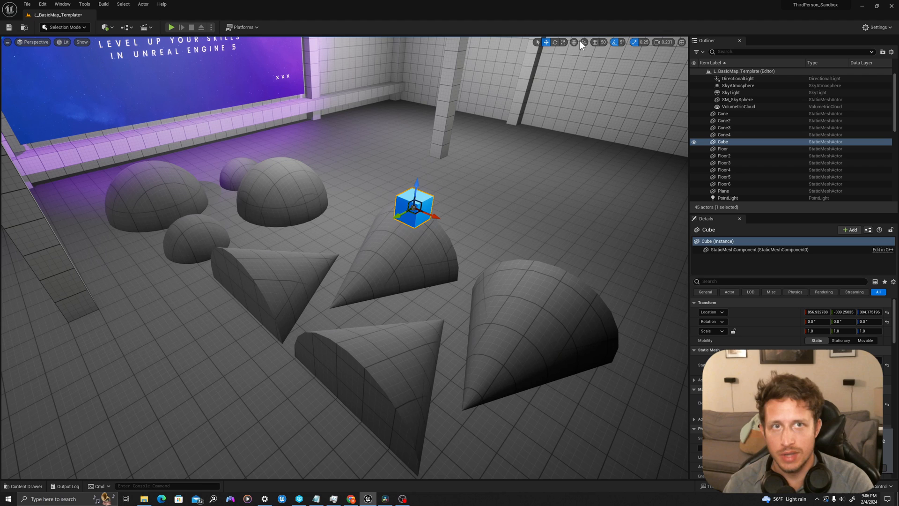
{"action": "left_click", "coordinate": [584, 42]}
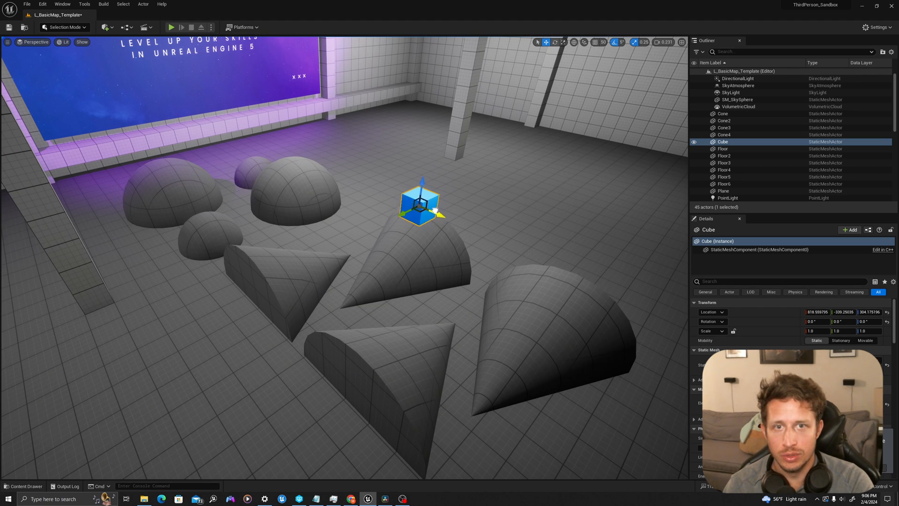
{"action": "left_click_drag", "start_coordinate": [419, 203], "coordinate": [410, 199]}
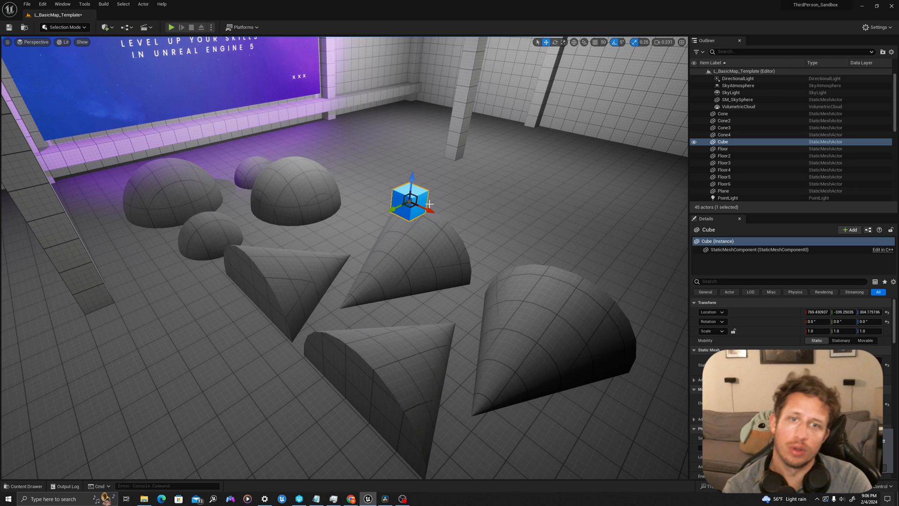
{"action": "left_click_drag", "start_coordinate": [411, 201], "coordinate": [414, 166]}
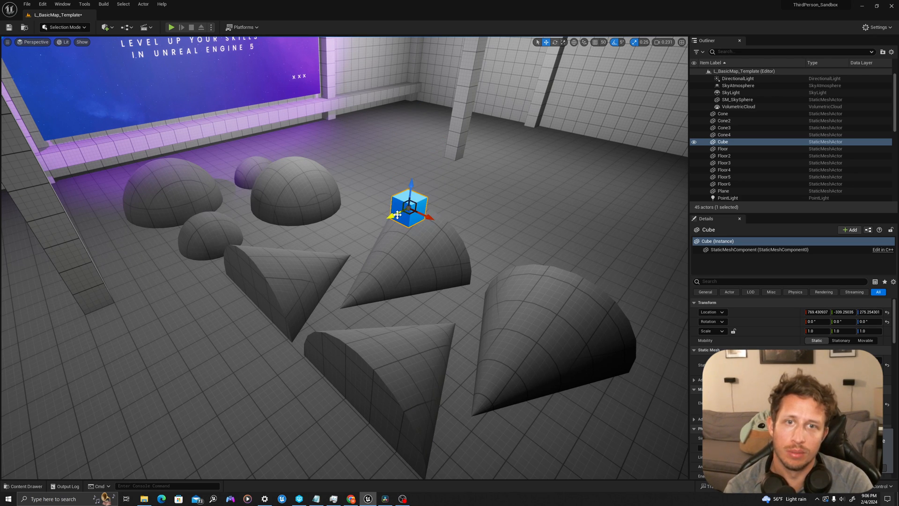
{"action": "left_click_drag", "start_coordinate": [410, 204], "coordinate": [264, 241]}
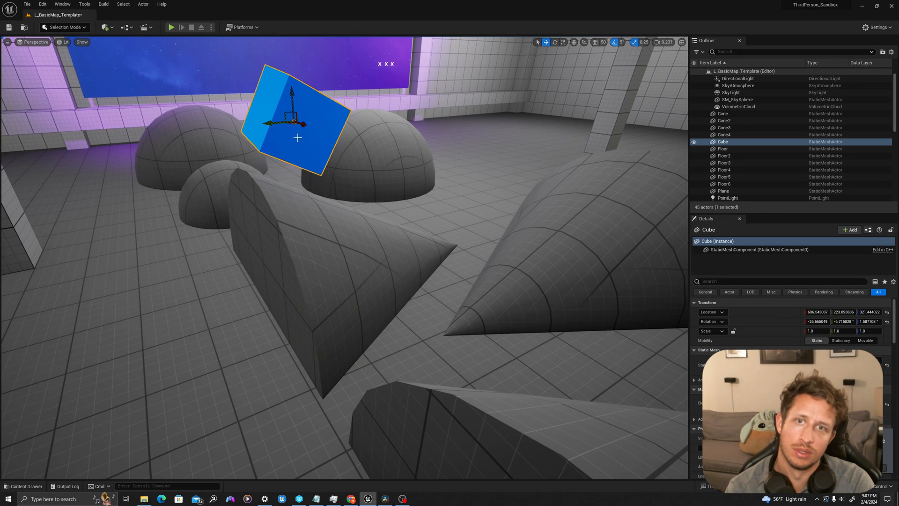
Nudge the tilted Cube slightly higher, then lower it back to its earlier height.
{"action": "left_click_drag", "start_coordinate": [310, 121], "coordinate": [292, 135]}
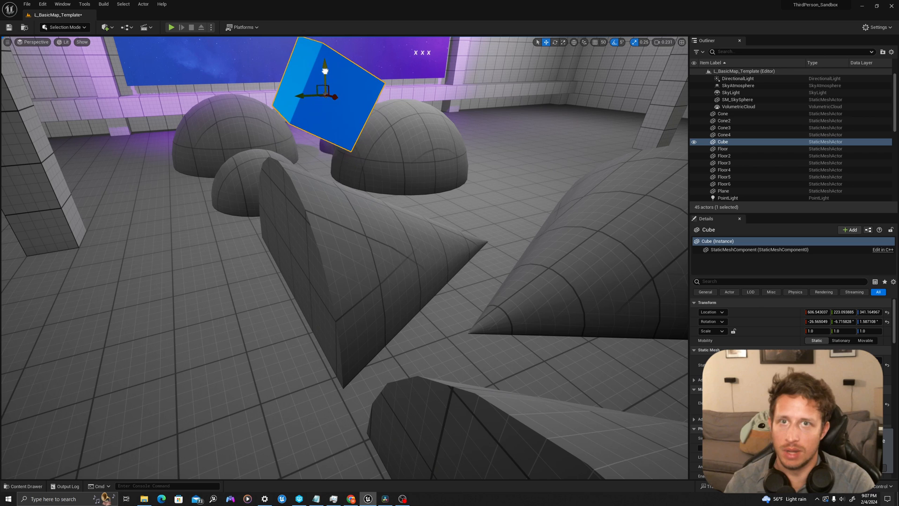
{"action": "left_click_drag", "start_coordinate": [325, 63], "coordinate": [337, 57]}
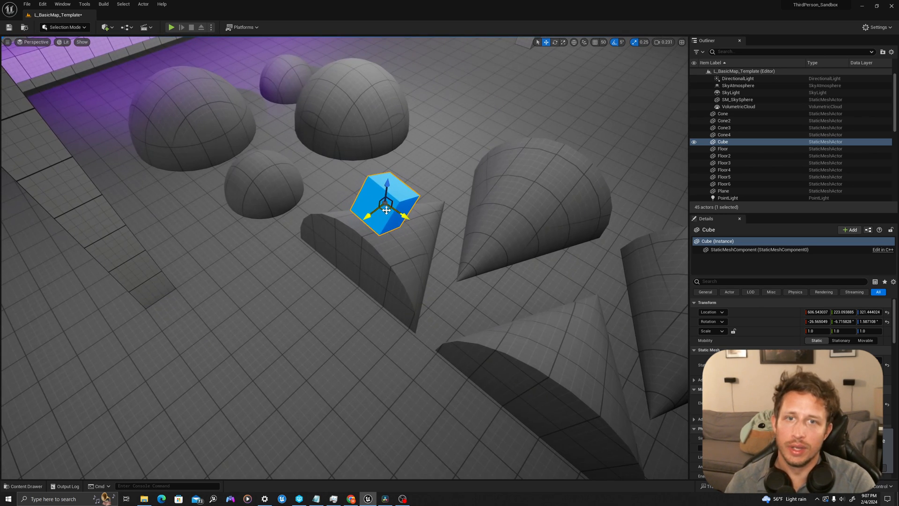
Drag the Cube onto the small front dome, then onto the top of the large dome.
{"action": "left_click_drag", "start_coordinate": [385, 204], "coordinate": [247, 149]}
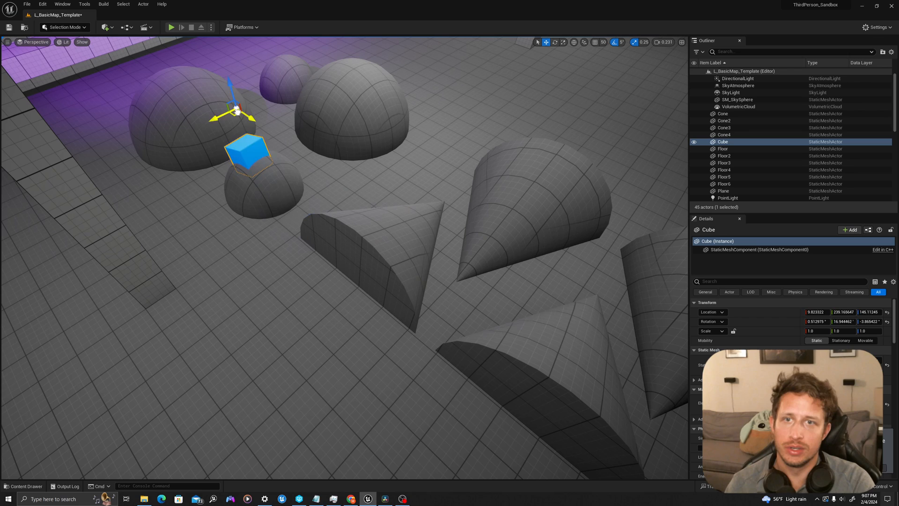
{"action": "left_click_drag", "start_coordinate": [247, 149], "coordinate": [375, 89]}
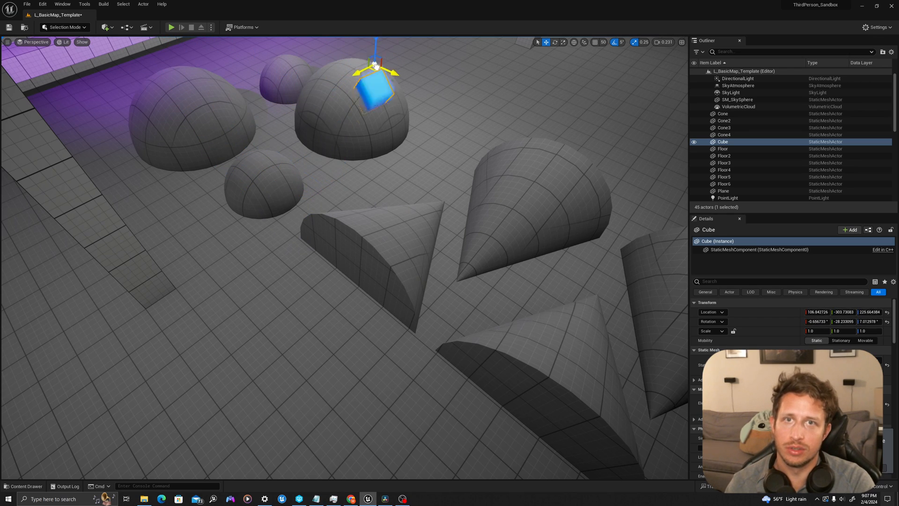